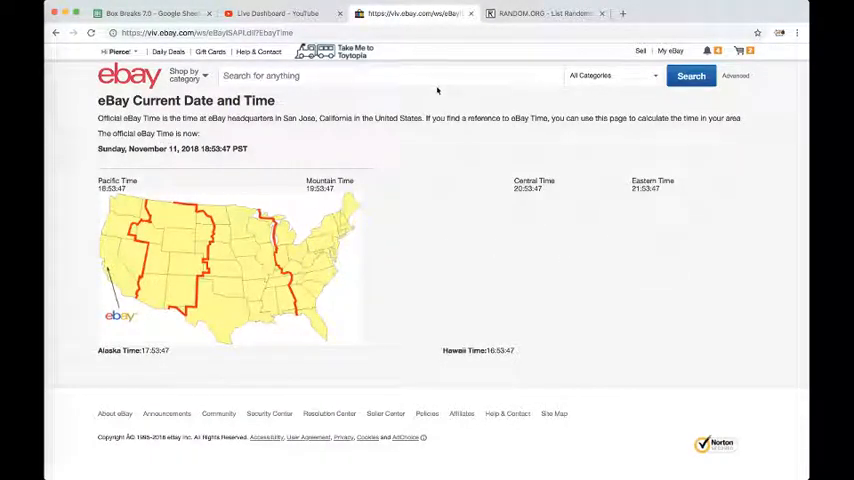
# - Return to the Box Breaks 7.0 spreadsheet and scroll through the NFL team list
pyautogui.click(150, 12)
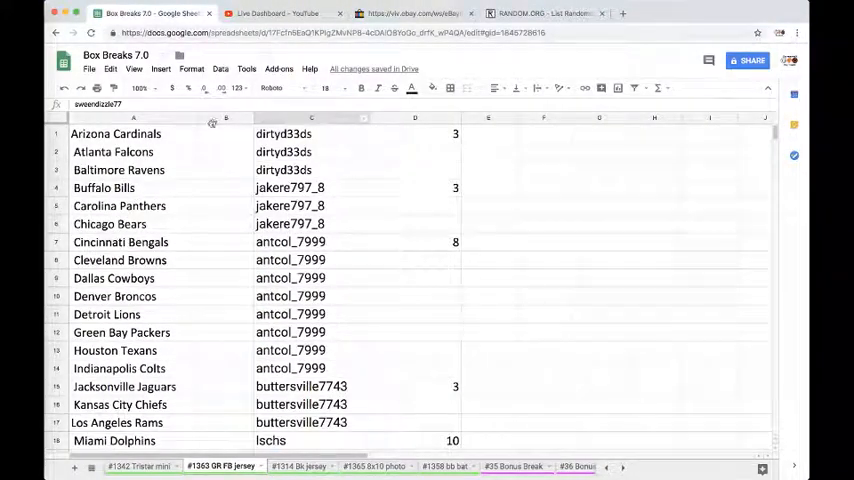
pyautogui.scroll(-3)
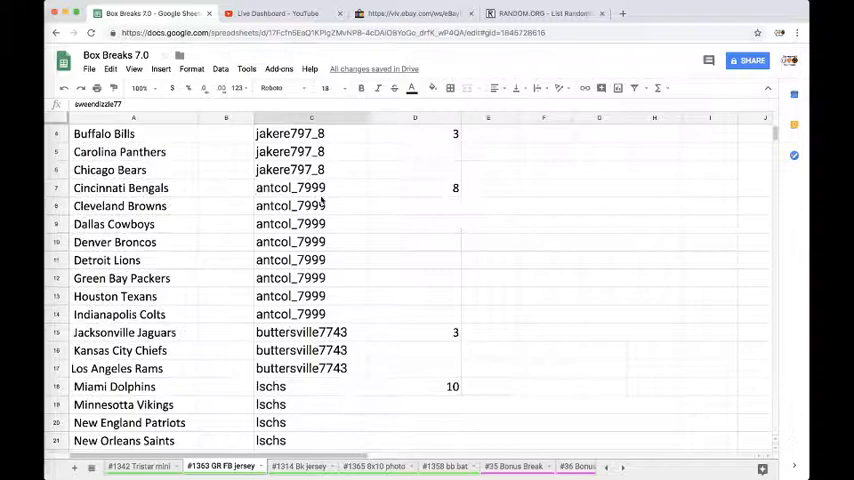
pyautogui.scroll(-3)
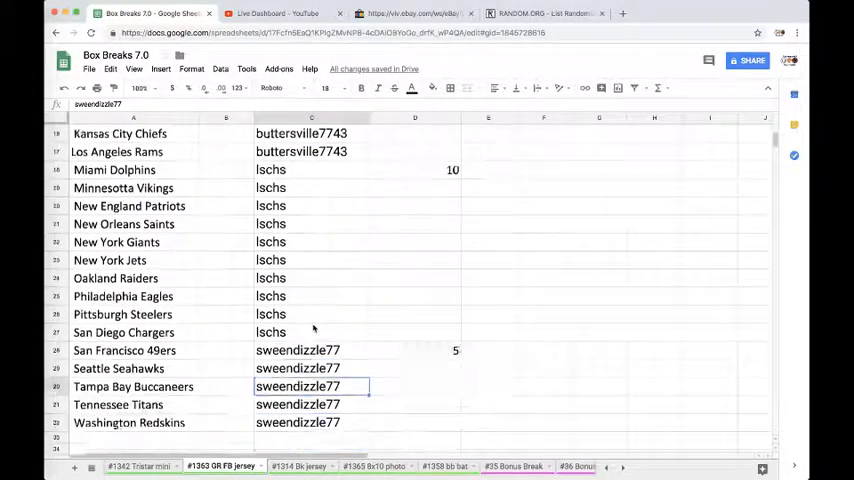
pyautogui.scroll(3)
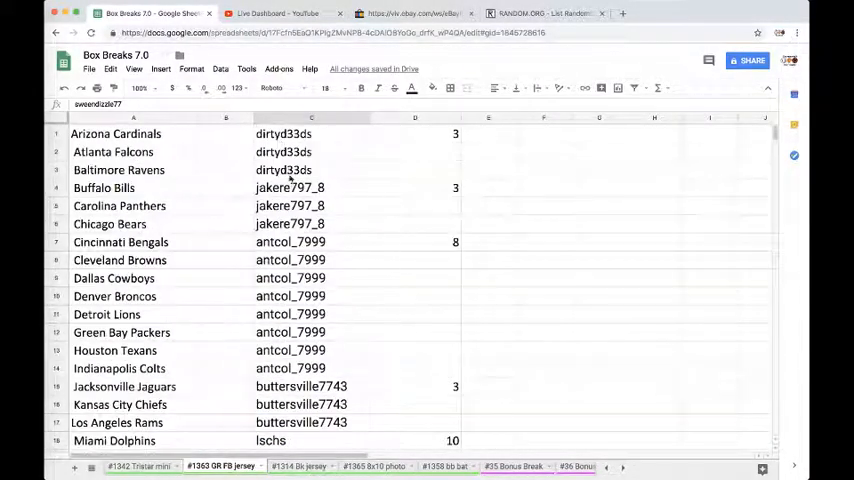
# - Shuffle the column B participant names on RANDOM.ORG twice more and bring the list back to the sheet
pyautogui.click(312, 118)
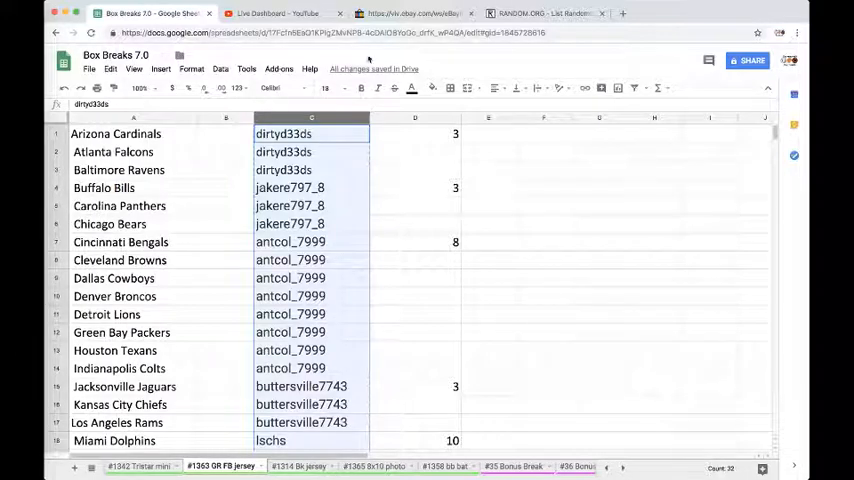
pyautogui.click(544, 12)
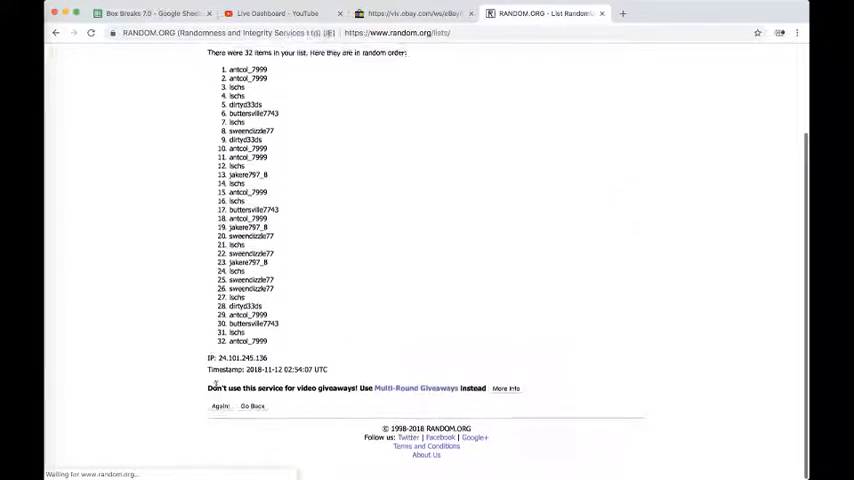
pyautogui.click(220, 404)
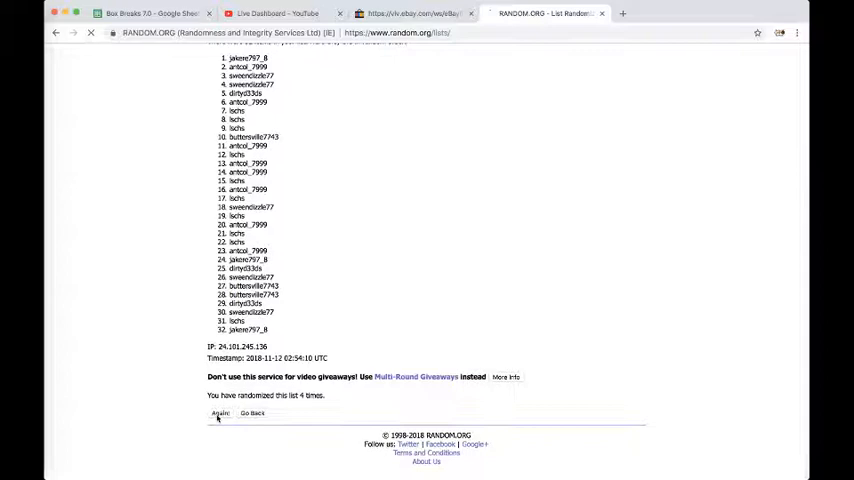
pyautogui.click(220, 412)
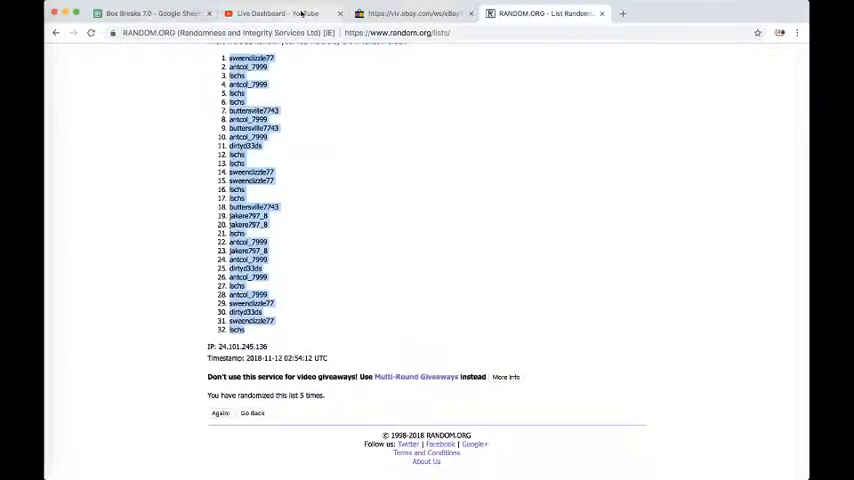
pyautogui.click(150, 12)
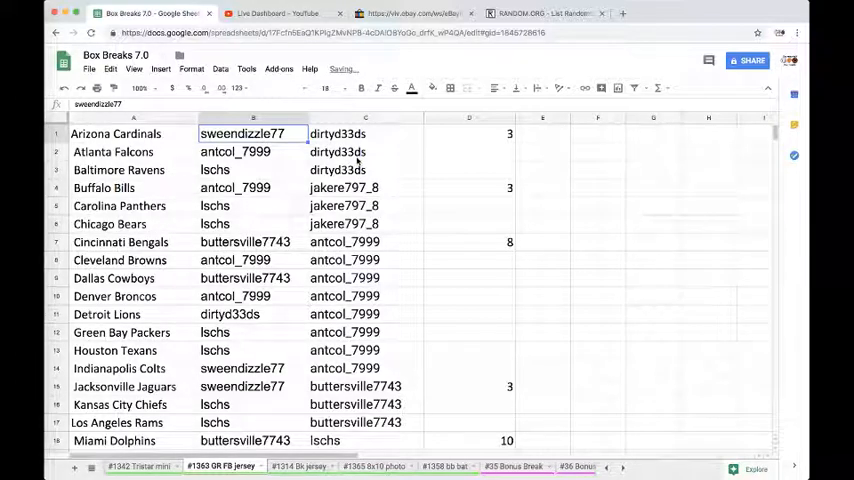
# - Check the names drawn for the Bills, Bengals, Cowboys, Lions, Dolphins and Saints
pyautogui.click(252, 188)
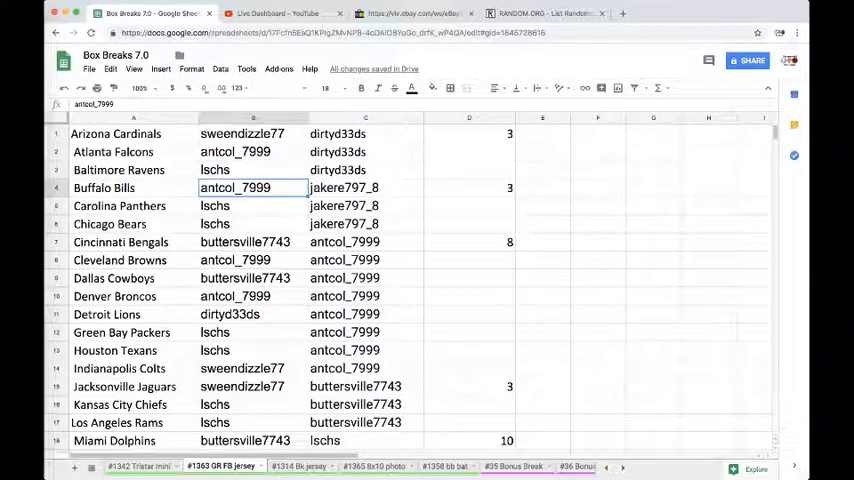
pyautogui.click(252, 242)
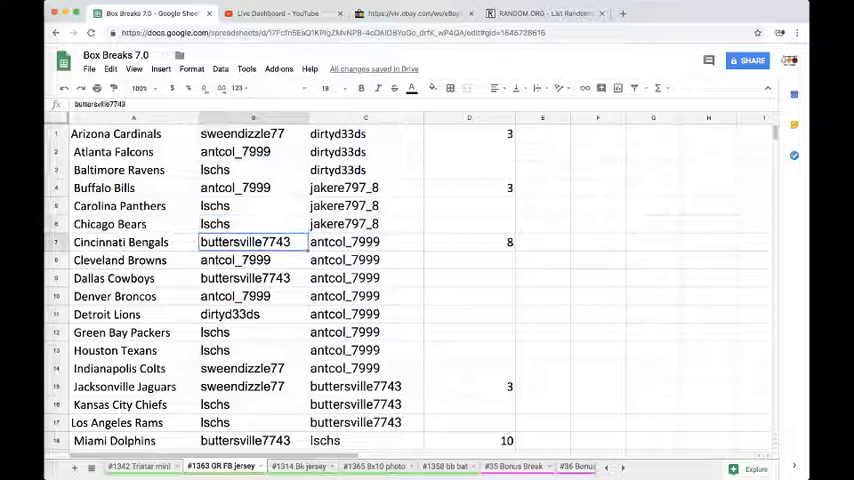
pyautogui.click(244, 278)
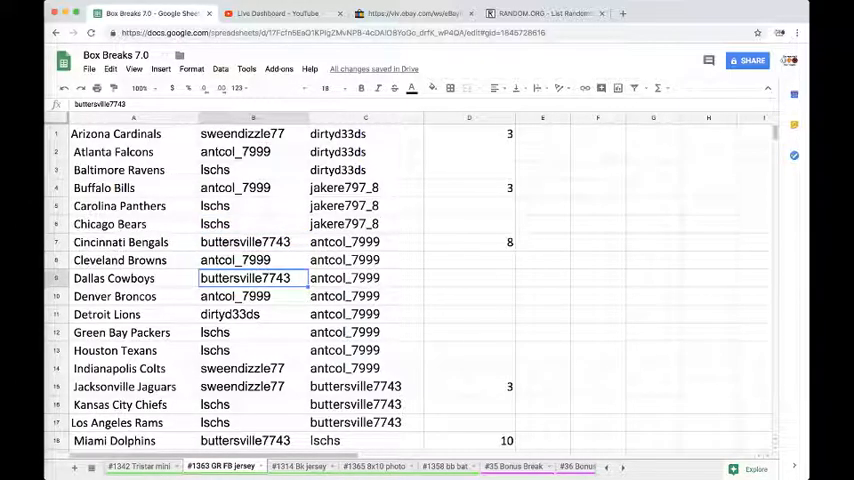
pyautogui.click(252, 314)
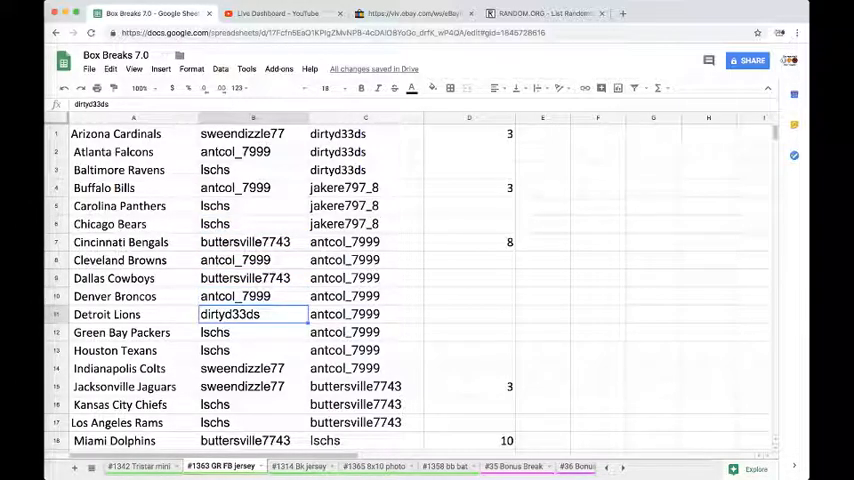
pyautogui.click(252, 368)
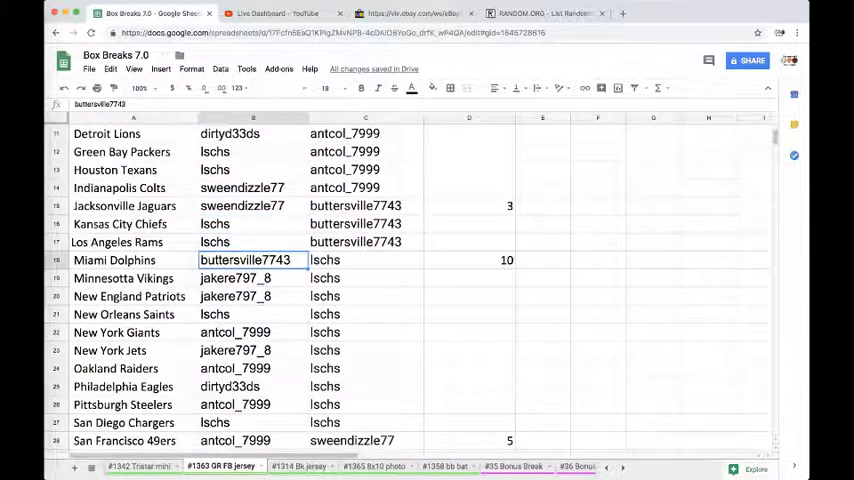
pyautogui.click(252, 314)
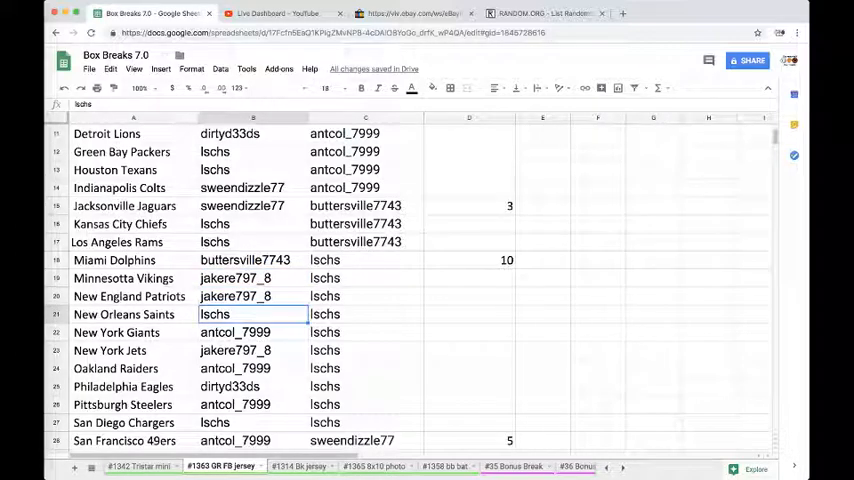
# - Check the names drawn for the 49ers, Seahawks and Washington Redskins further down
pyautogui.scroll(-3)
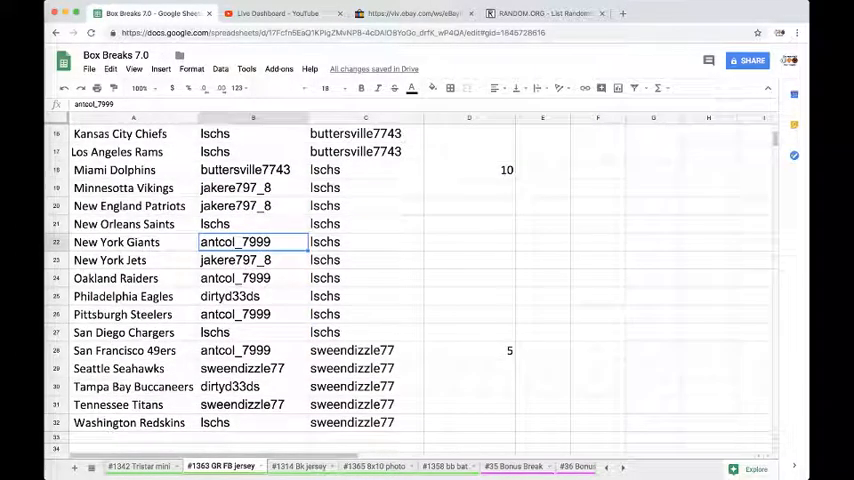
pyautogui.click(252, 296)
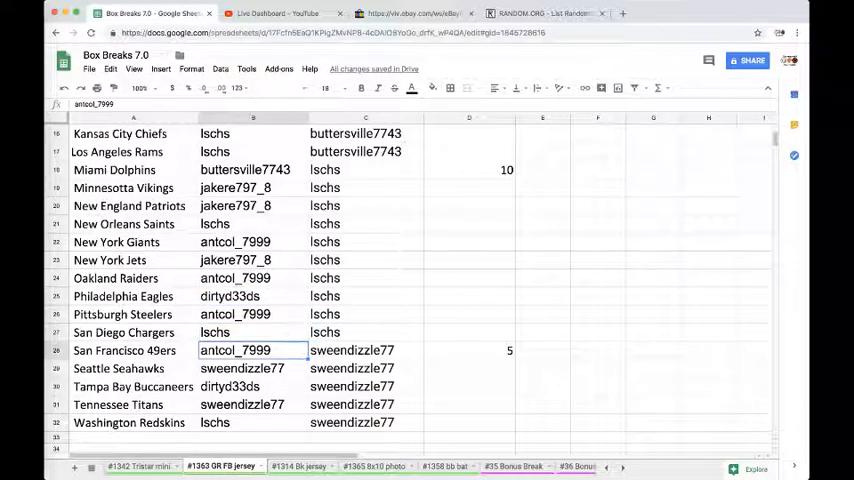
pyautogui.click(240, 368)
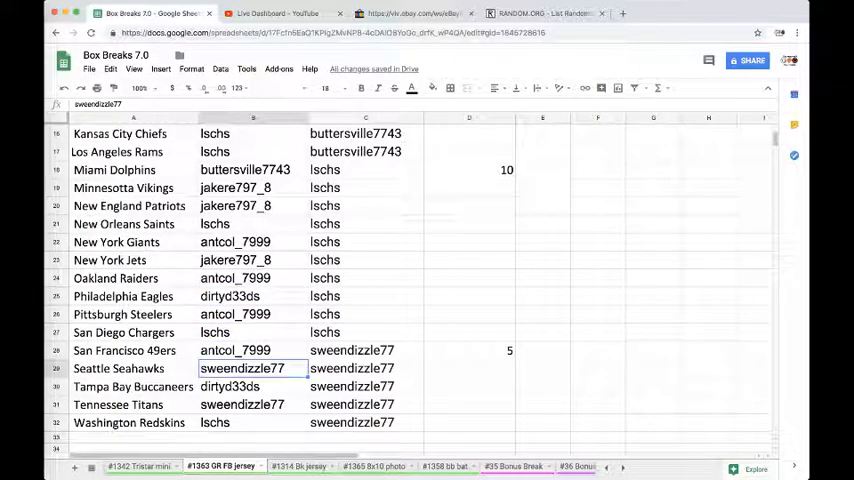
pyautogui.click(254, 422)
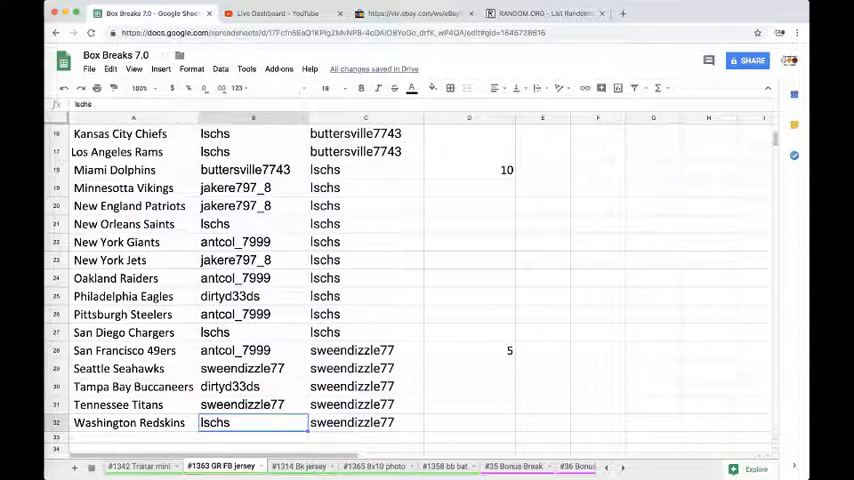
pyautogui.scroll(-3)
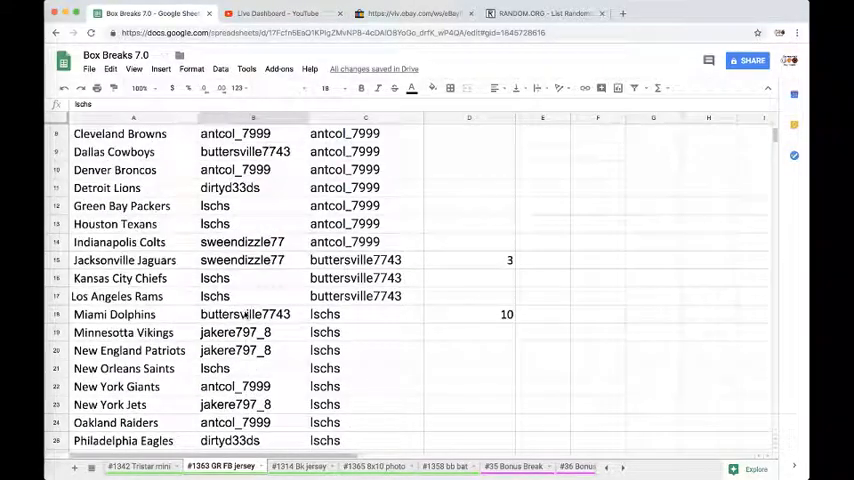
pyautogui.scroll(3)
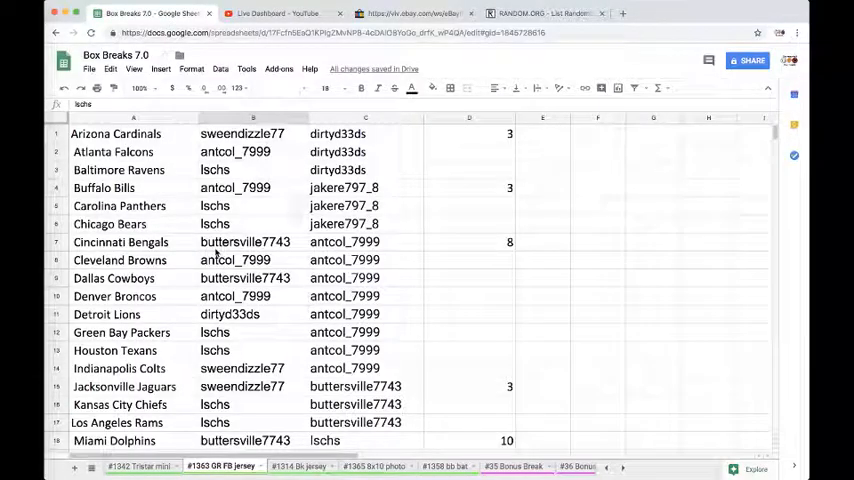
# - Bold the participant name drawn for the Oakland Raiders in column B
pyautogui.scroll(-3)
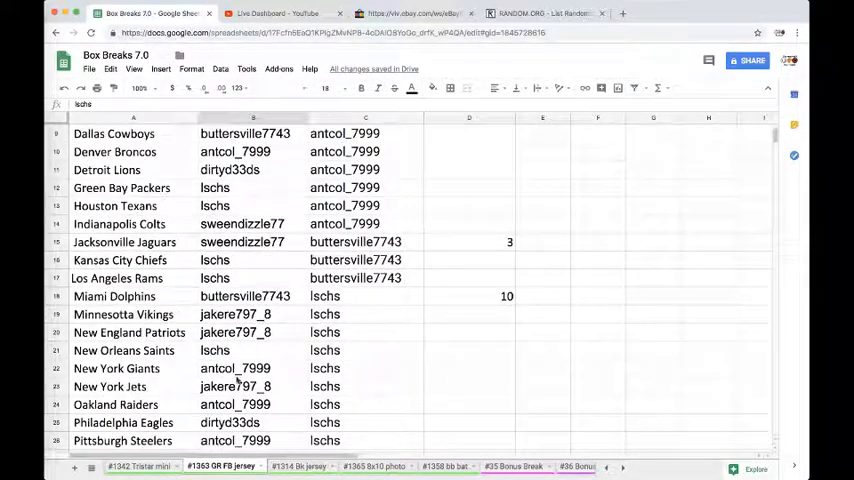
pyautogui.click(234, 404)
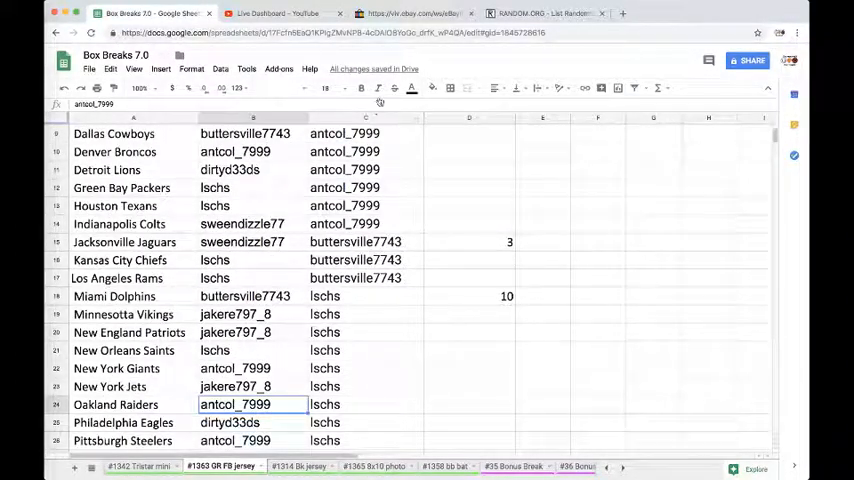
pyautogui.click(362, 88)
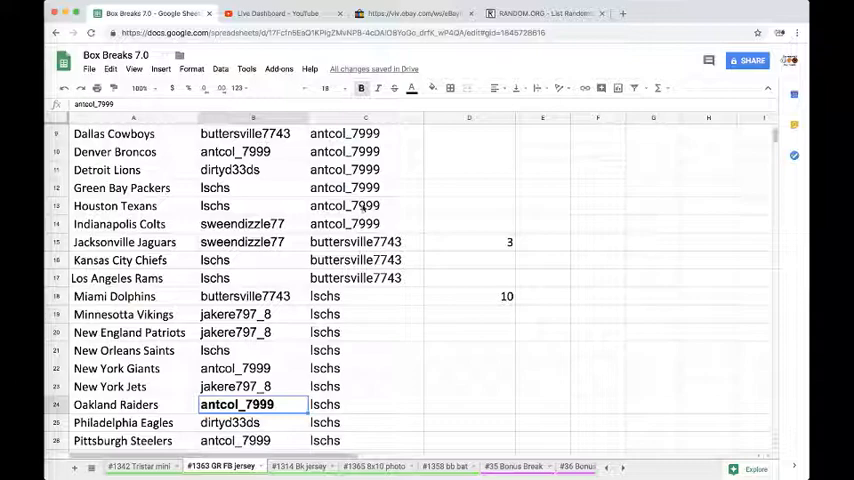
pyautogui.scroll(3)
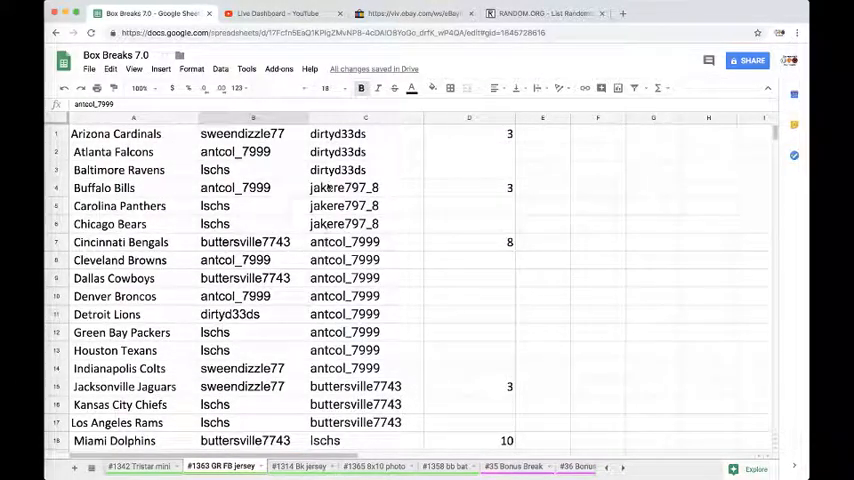
# - Select column C of participant names and reshuffle it twice on RANDOM.ORG
pyautogui.click(366, 118)
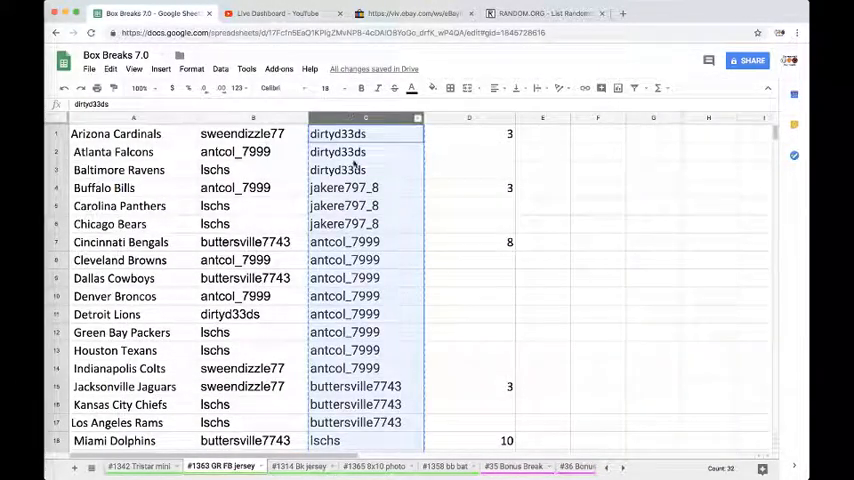
pyautogui.scroll(-3)
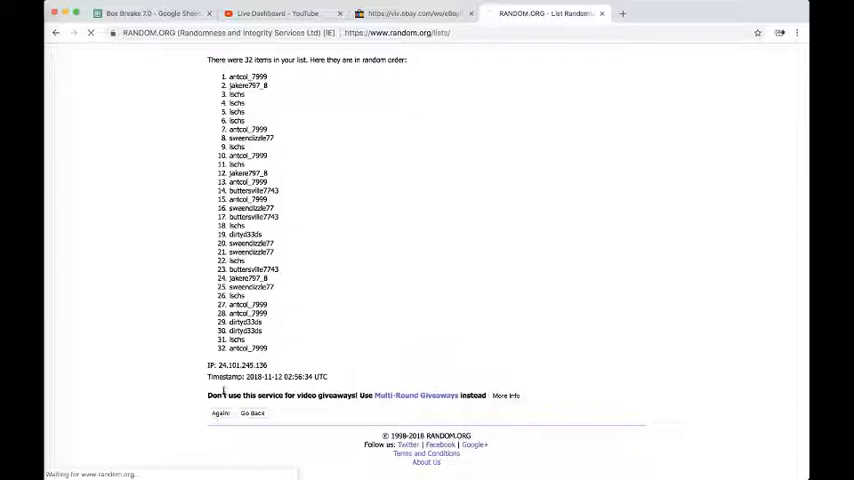
pyautogui.click(220, 412)
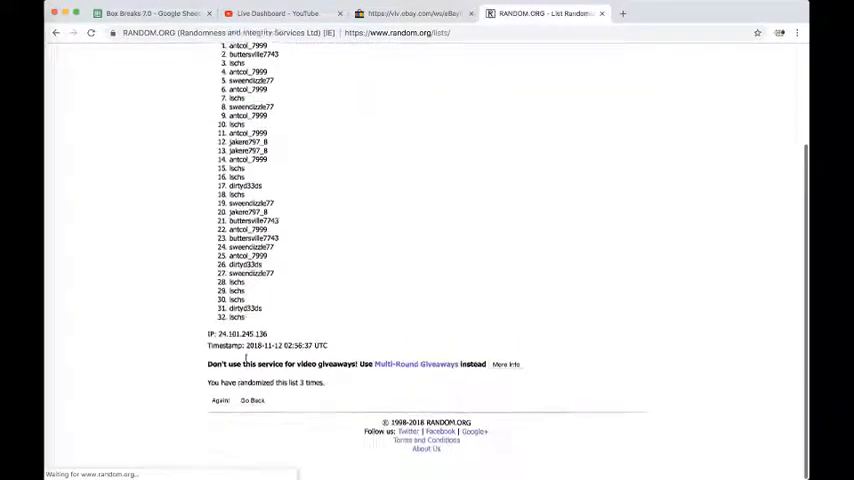
pyautogui.click(220, 400)
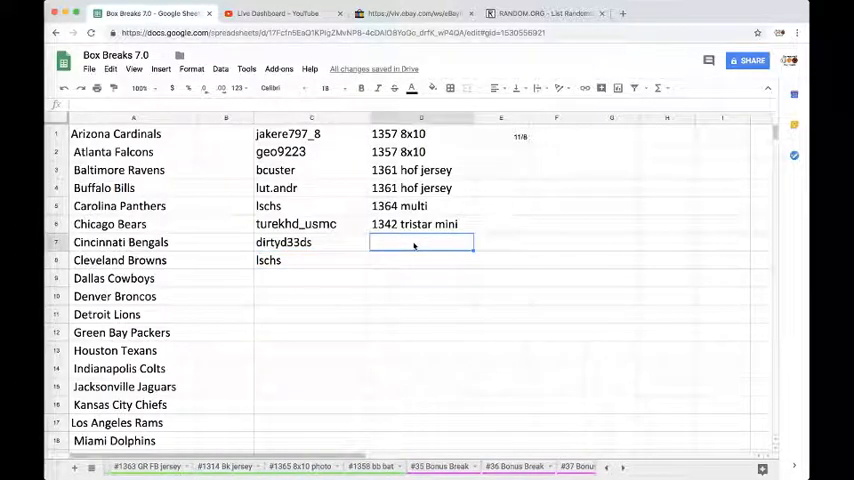
# - Enter '1363 fb je' as the Bengals bonus-break entry after first typing 1364
pyautogui.write('1364')
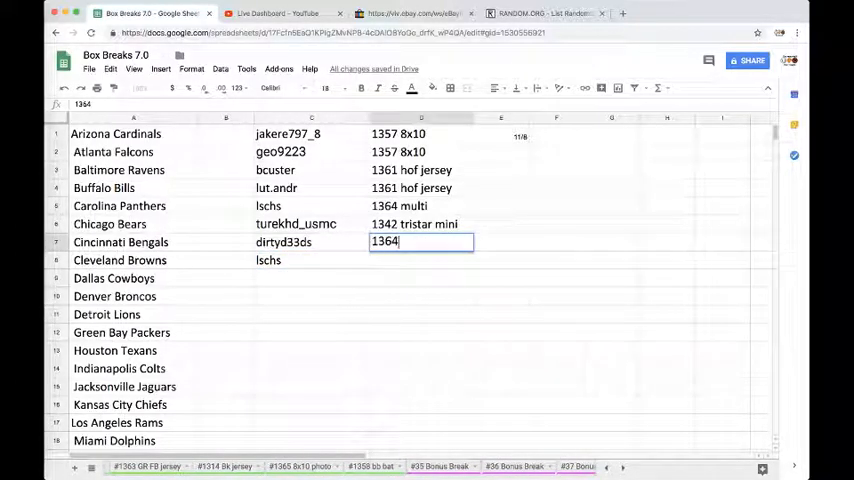
pyautogui.write('1363 fb je')
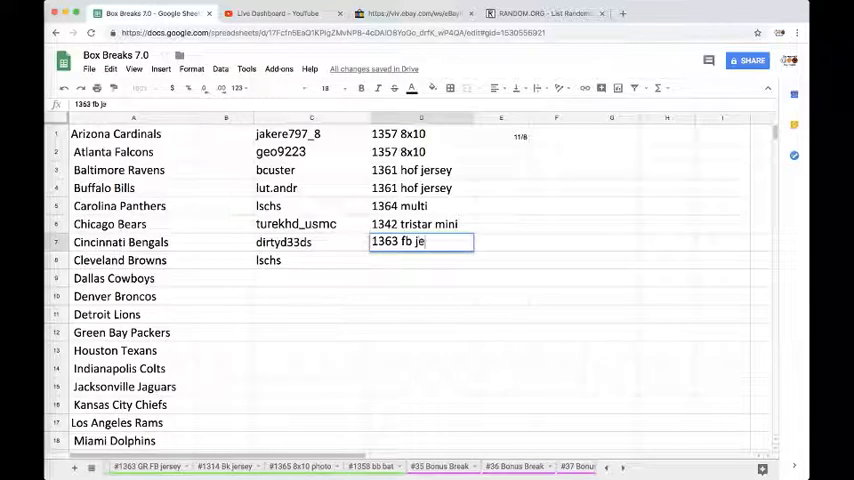